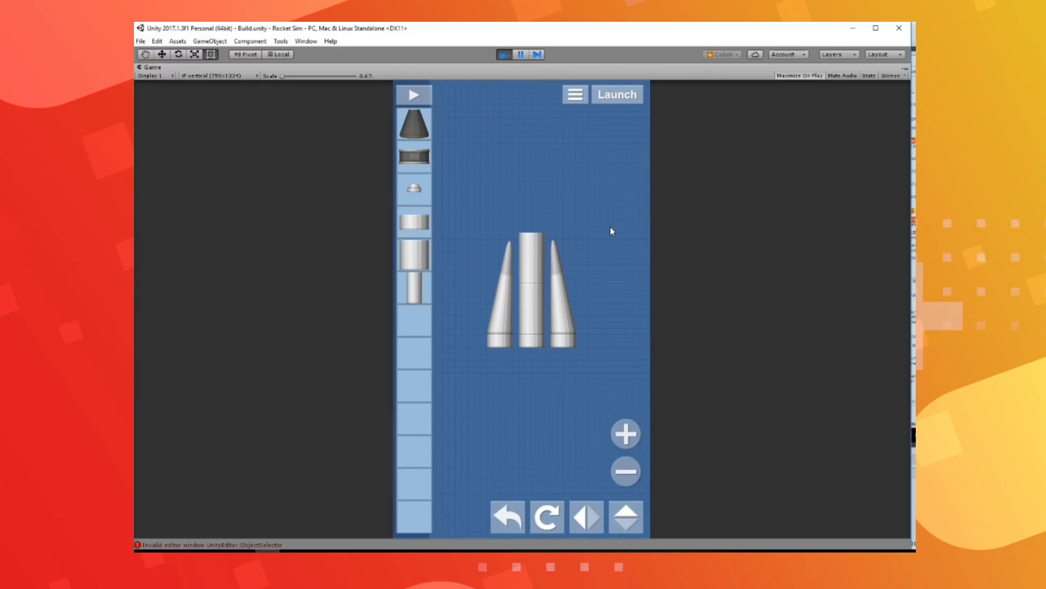
mouse_move(633, 206)
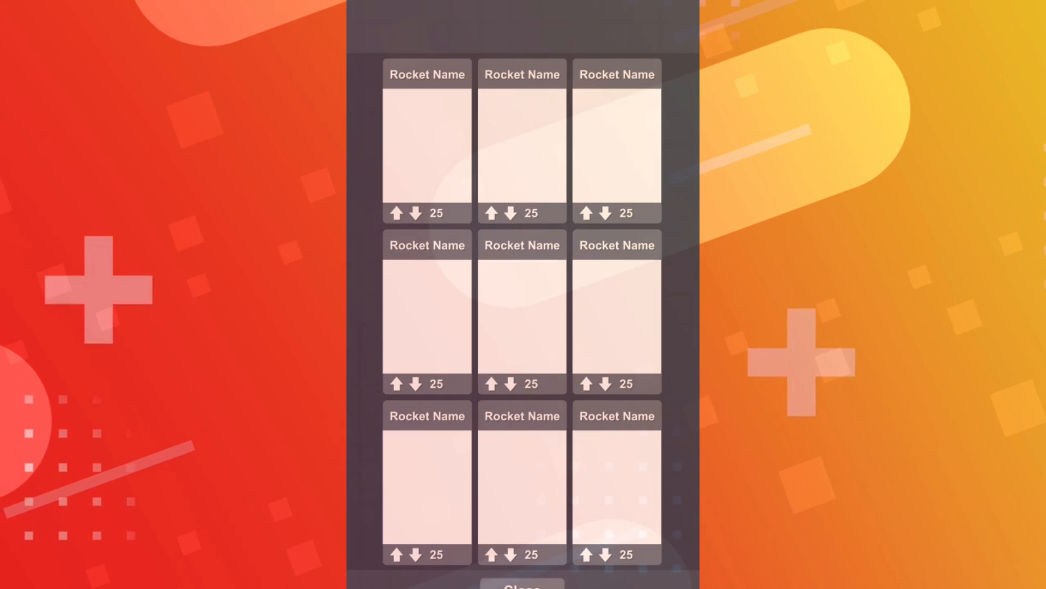
Browse the shared blueprints, then switch to My Posts showing robotic docking arm and can 2.
click(522, 154)
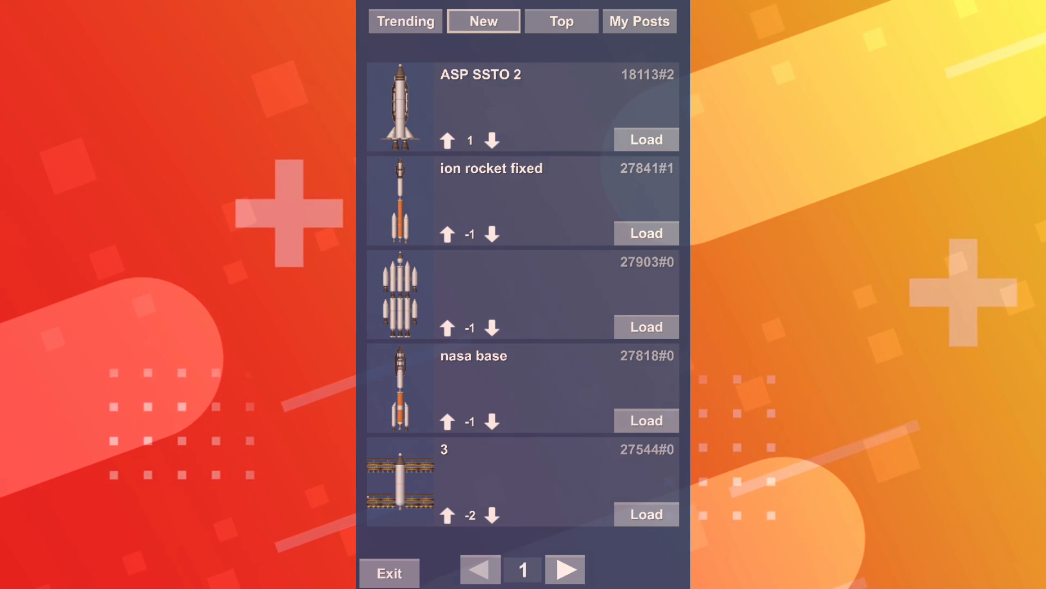
click(639, 21)
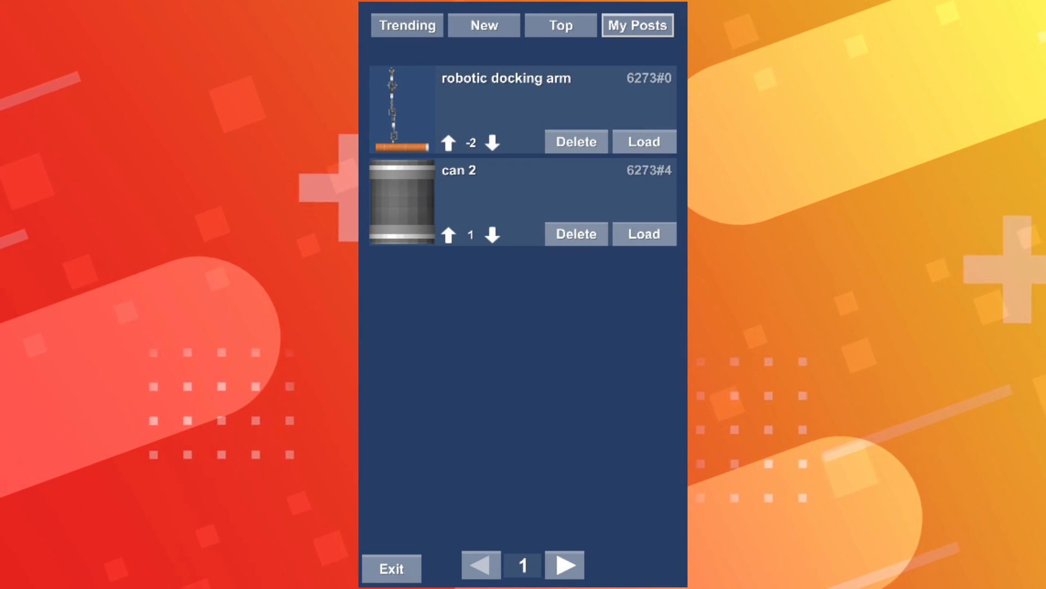